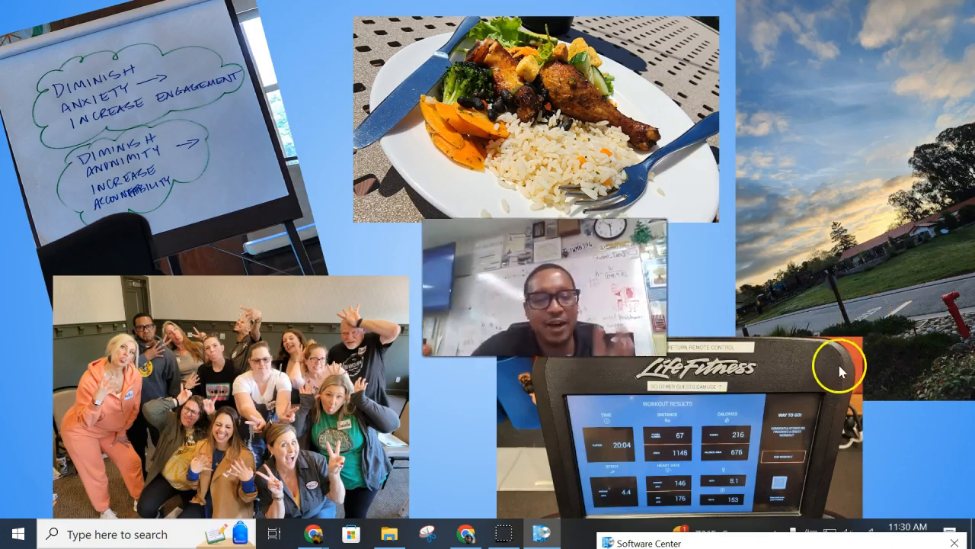
mouse_move(842, 368)
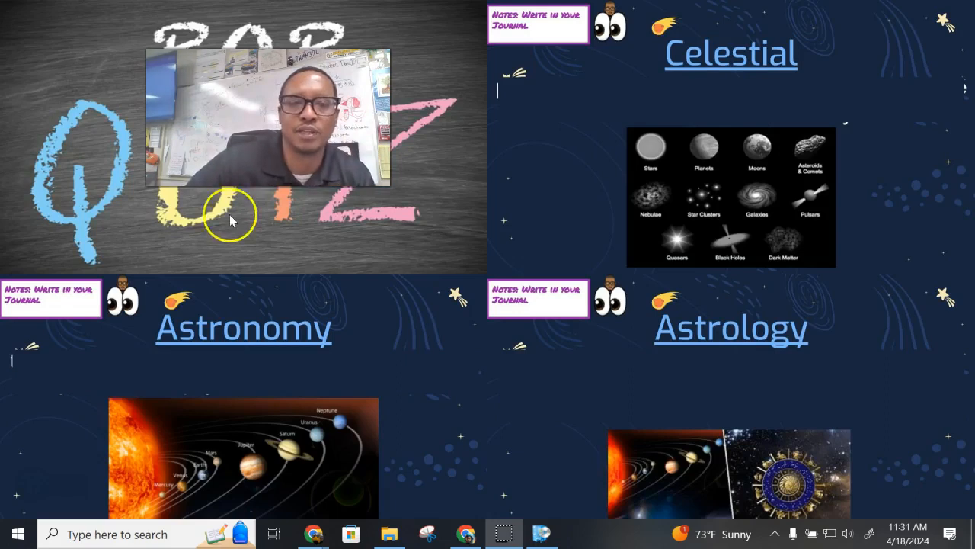
mouse_move(401, 195)
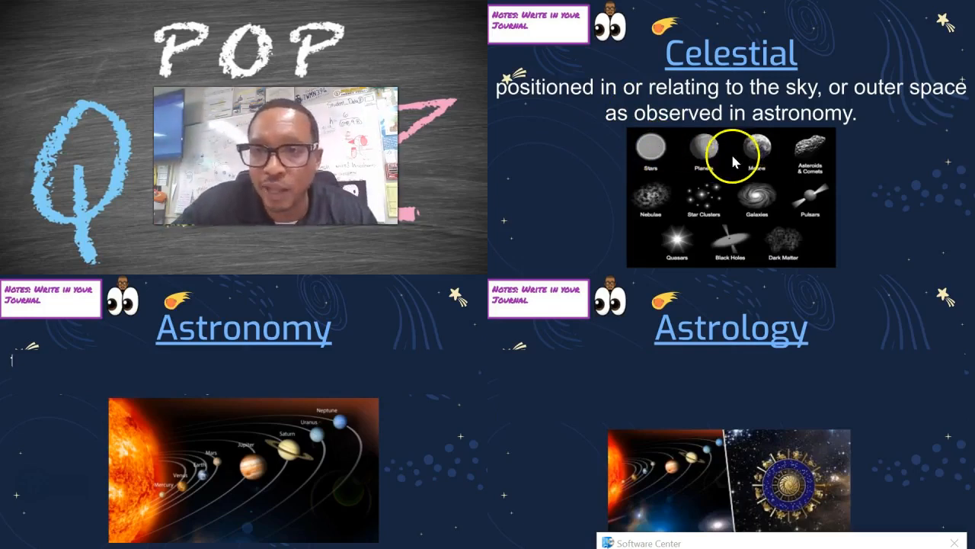
mouse_move(737, 268)
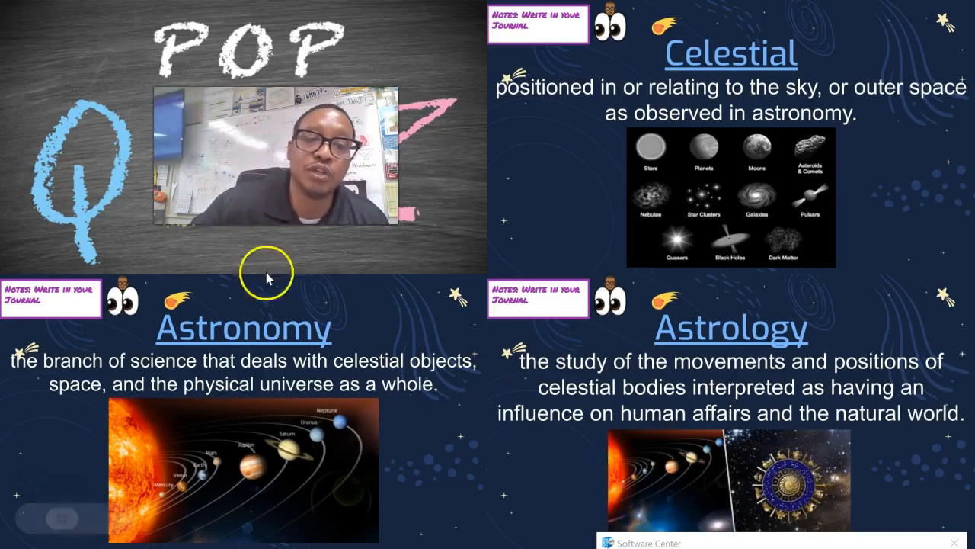
mouse_move(781, 385)
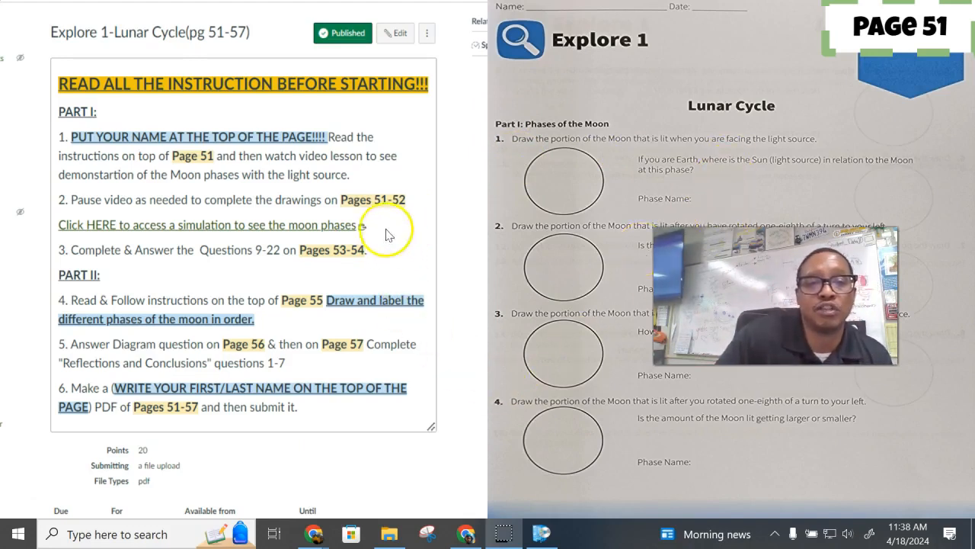
mouse_move(327, 212)
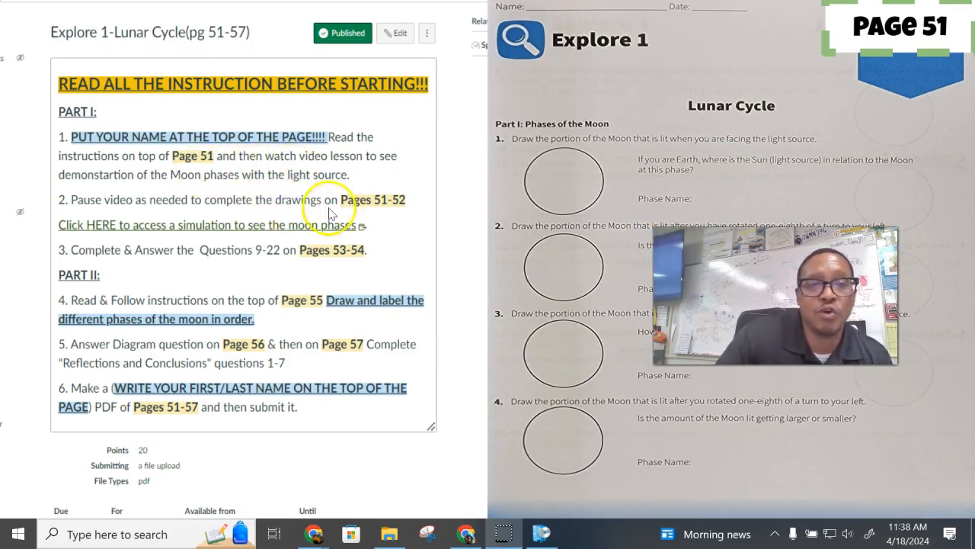
mouse_move(309, 332)
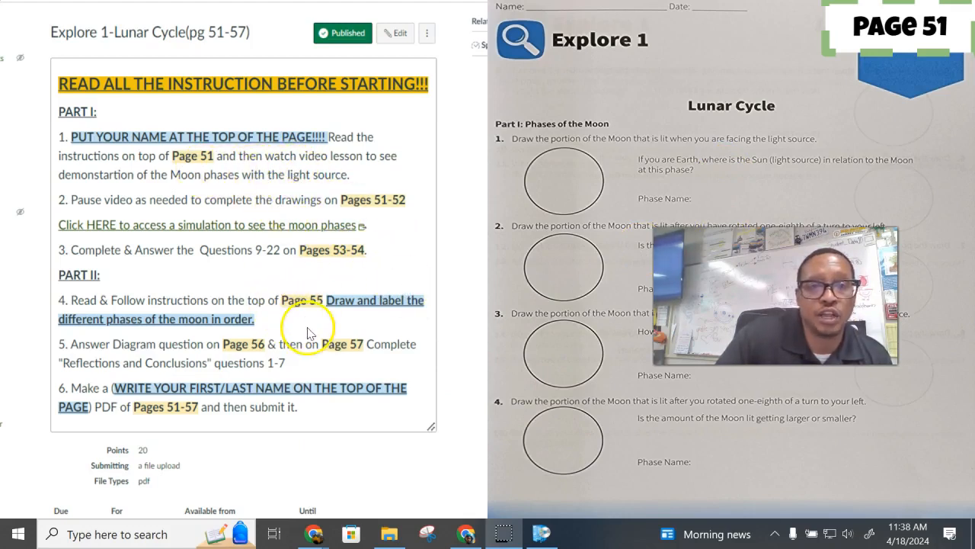